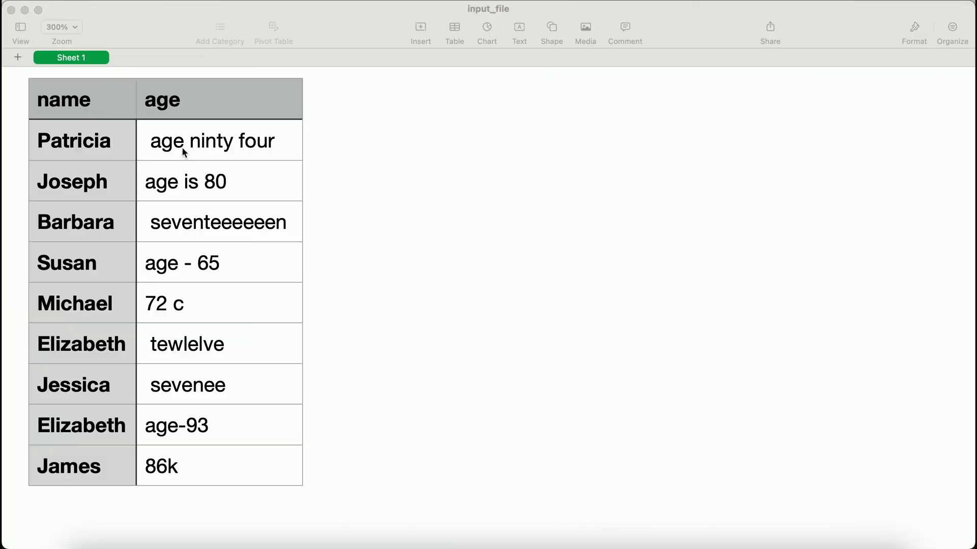
pyautogui.moveTo(174, 467)
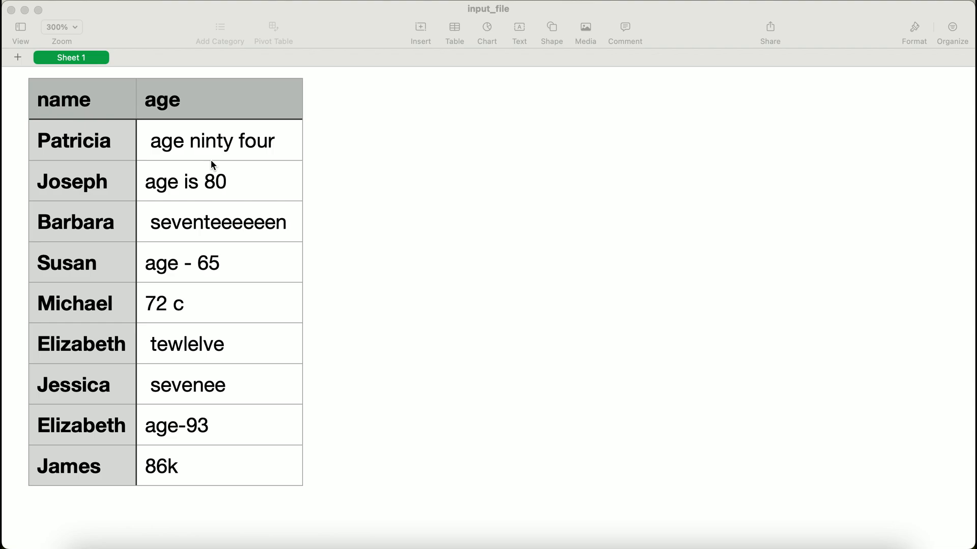
pyautogui.moveTo(177, 146)
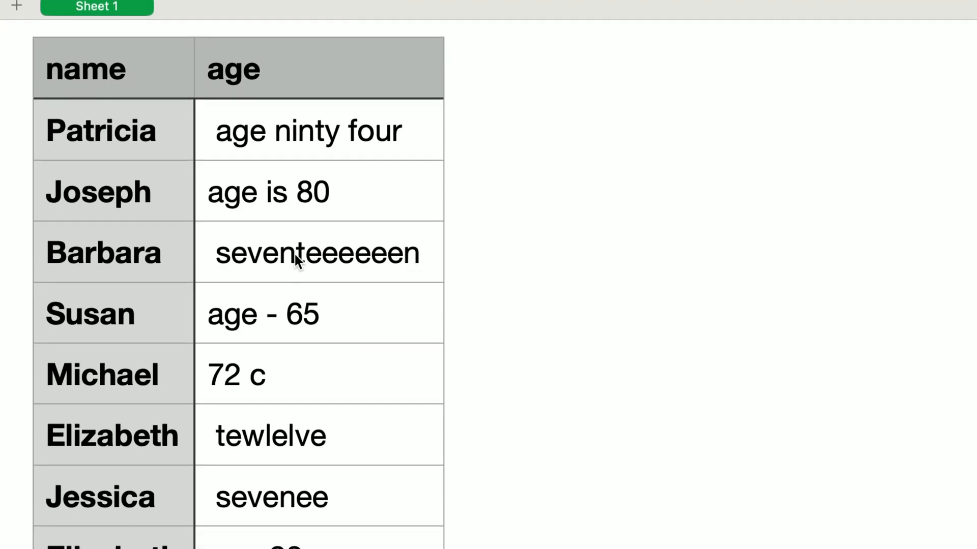
# Step: Run a test cell asking the chat model 'hey chat! can you talk'
pyautogui.scroll(-3)
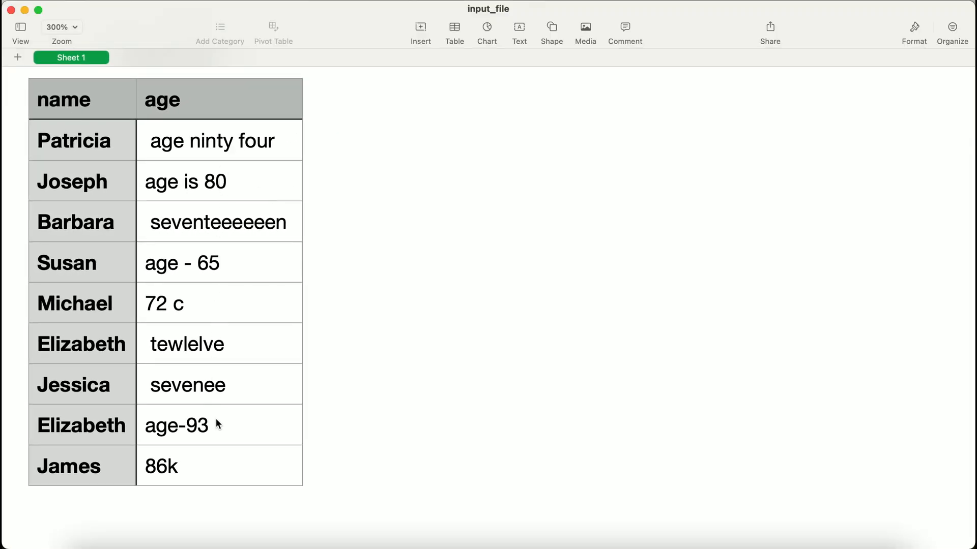
pyautogui.moveTo(222, 475)
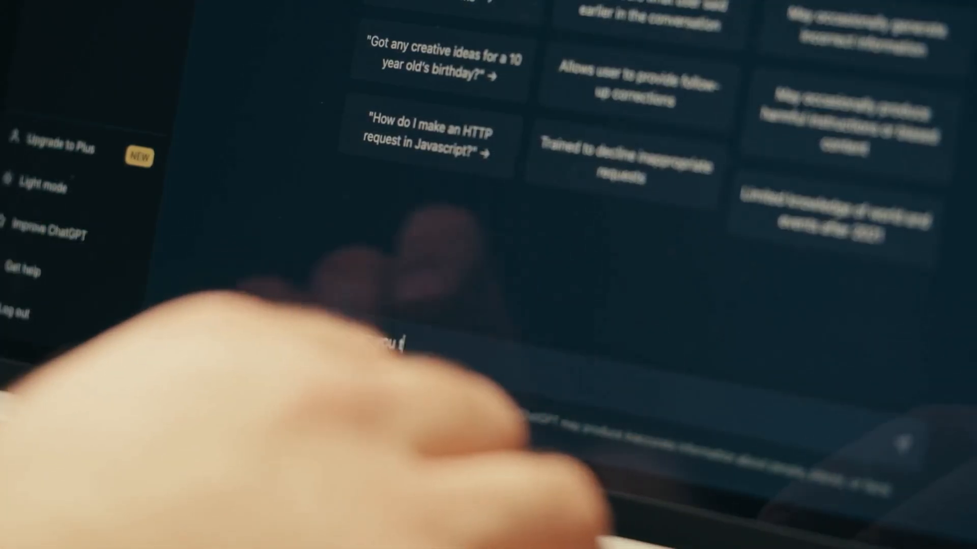
pyautogui.write('hey chat! can you talk')
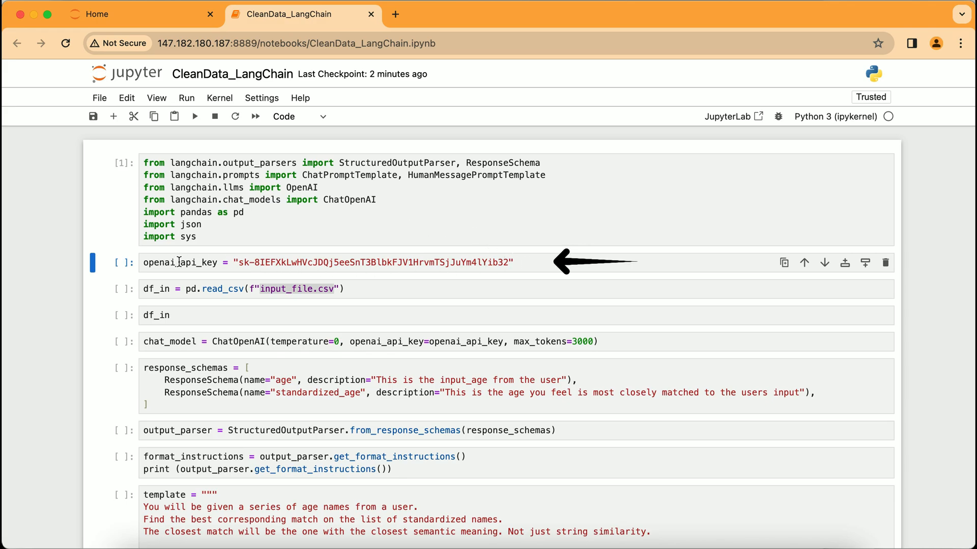
pyautogui.moveTo(516, 262)
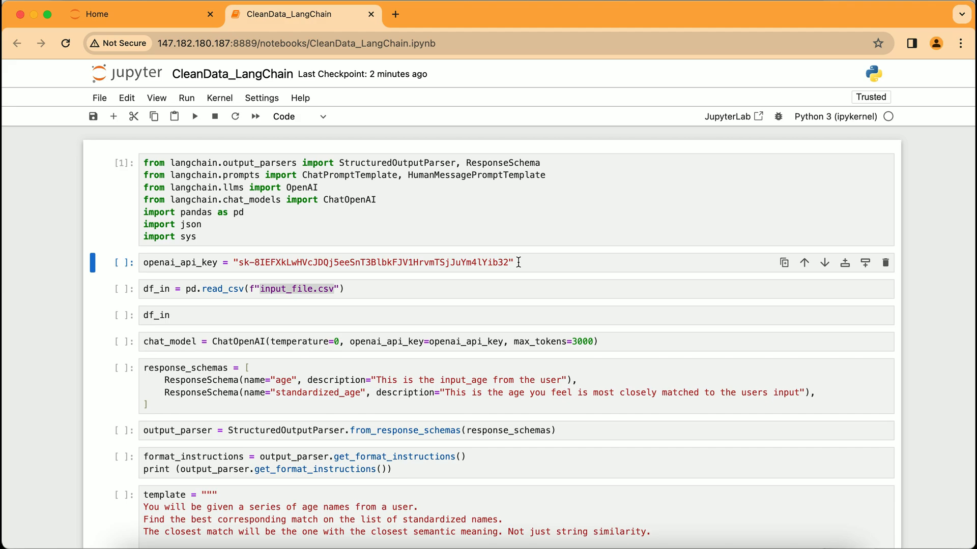
pyautogui.press('shift+enter')
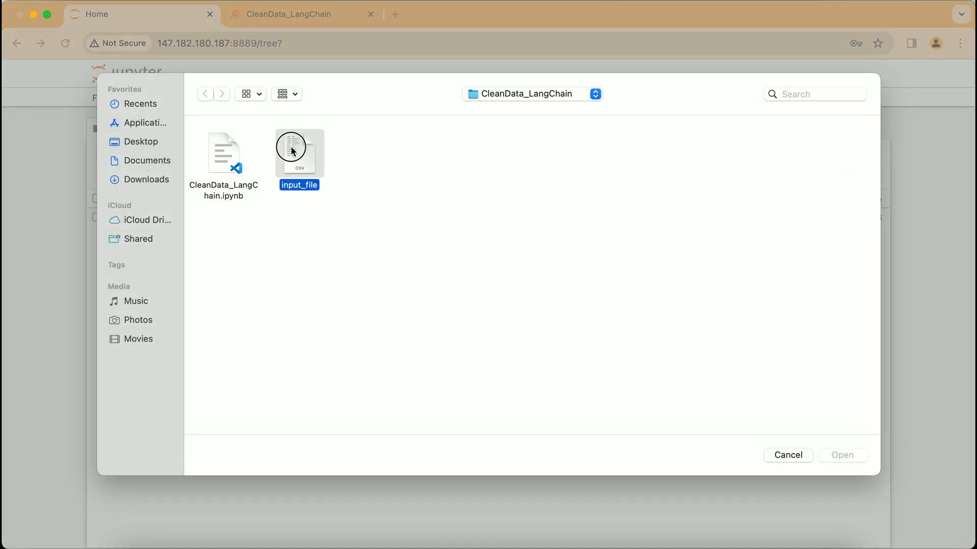
# Step: Upload input_file.csv to the server and open it to view the nine messy ages
pyautogui.click(841, 455)
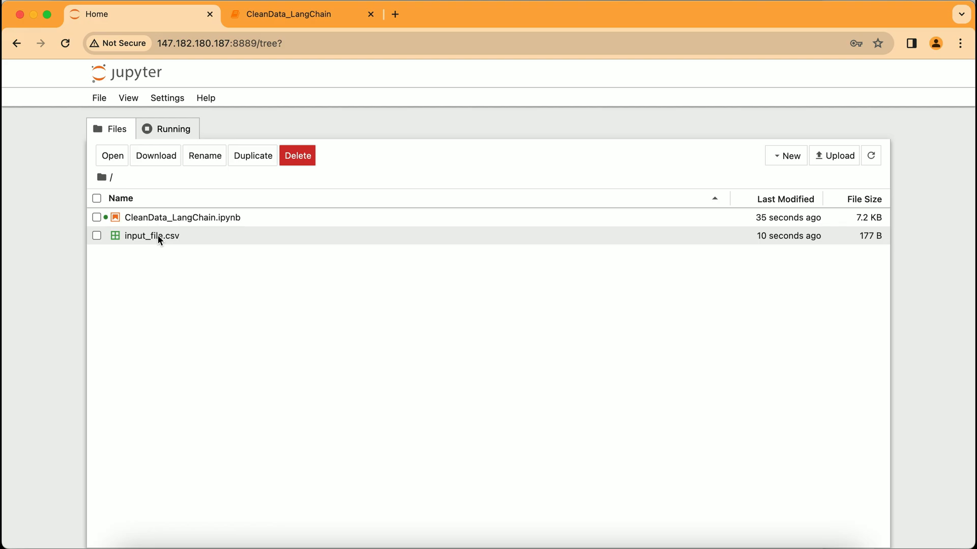
pyautogui.doubleClick(152, 235)
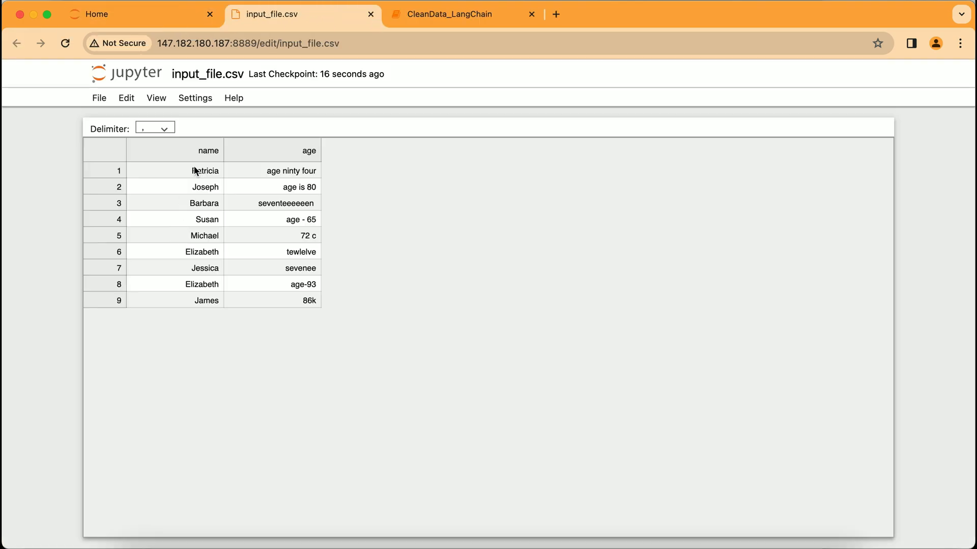
# Step: Return to the CleanData_LangChain notebook and set the chat model's temperature to 0
pyautogui.click(461, 13)
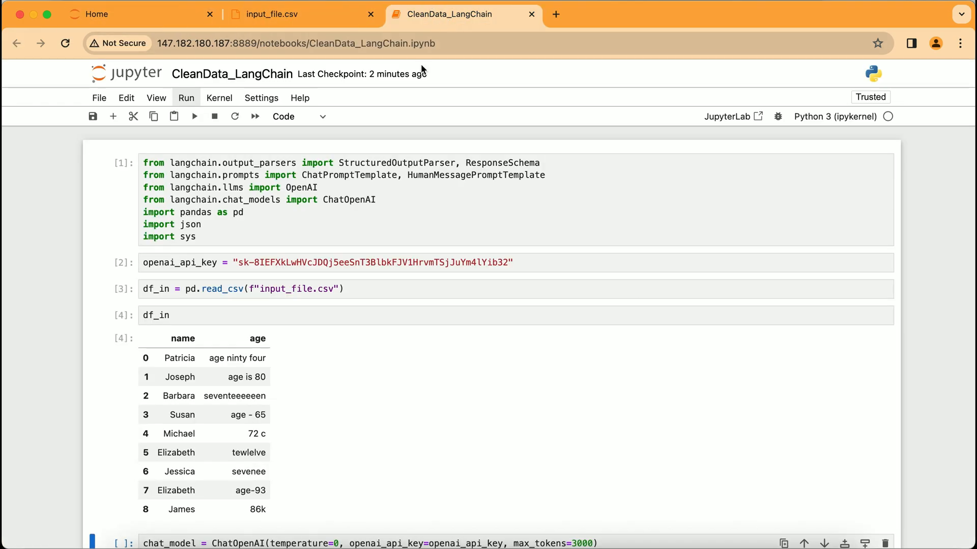
pyautogui.scroll(-3)
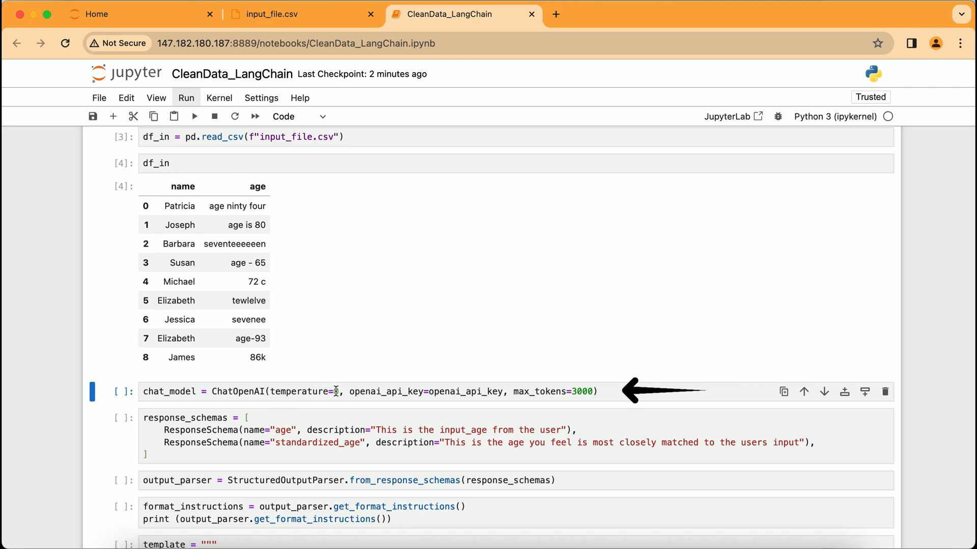
pyautogui.write('0')
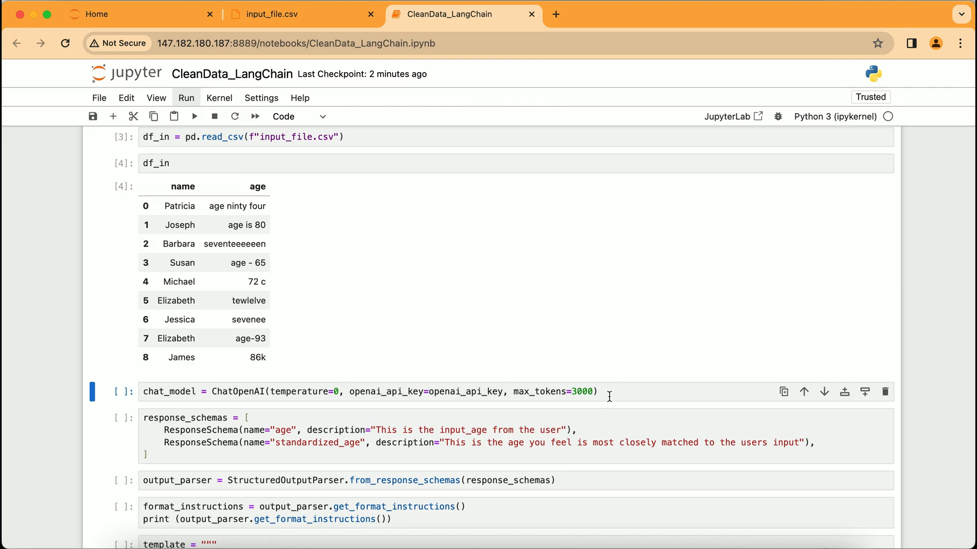
pyautogui.moveTo(586, 403)
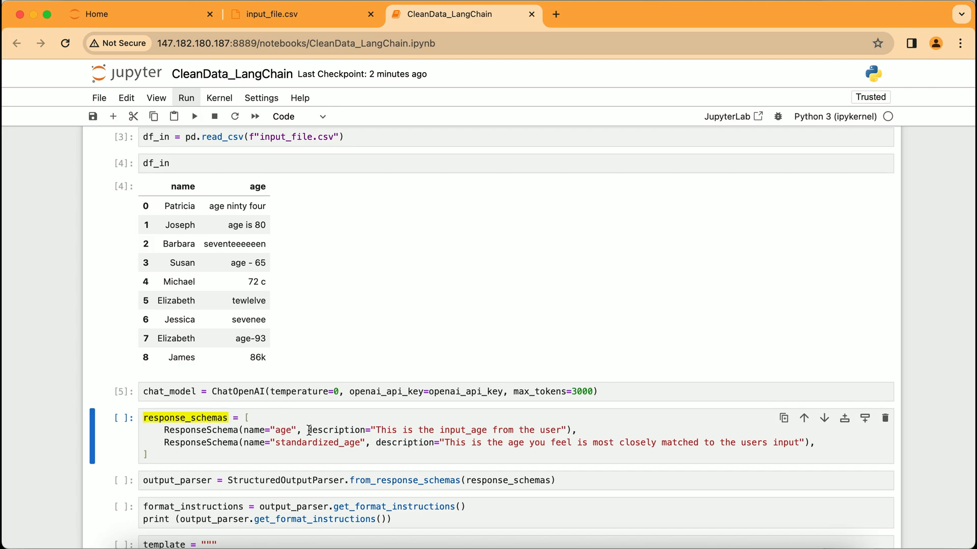
# Step: Run the chat_model cell and the response_schemas cell defining age and standardized_age
pyautogui.click(310, 429)
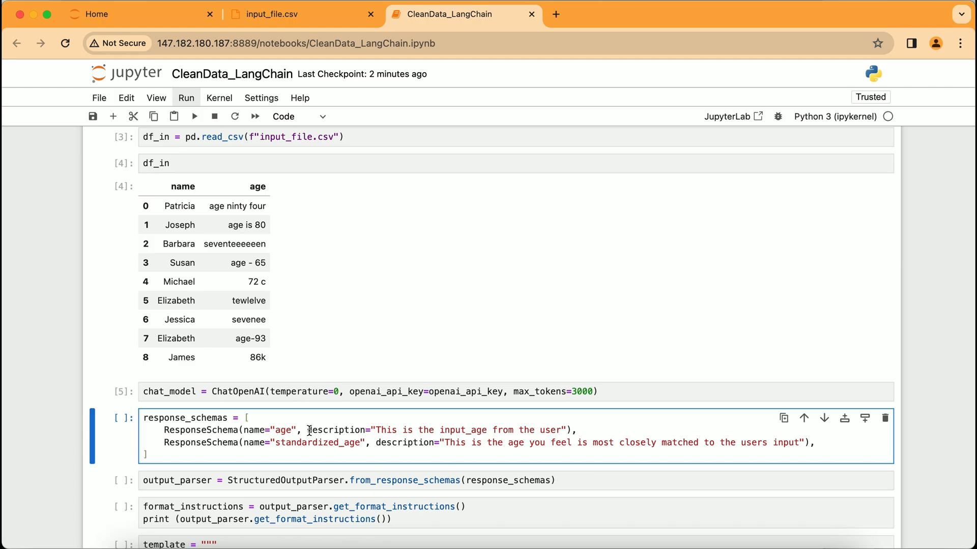
pyautogui.doubleClick(282, 429)
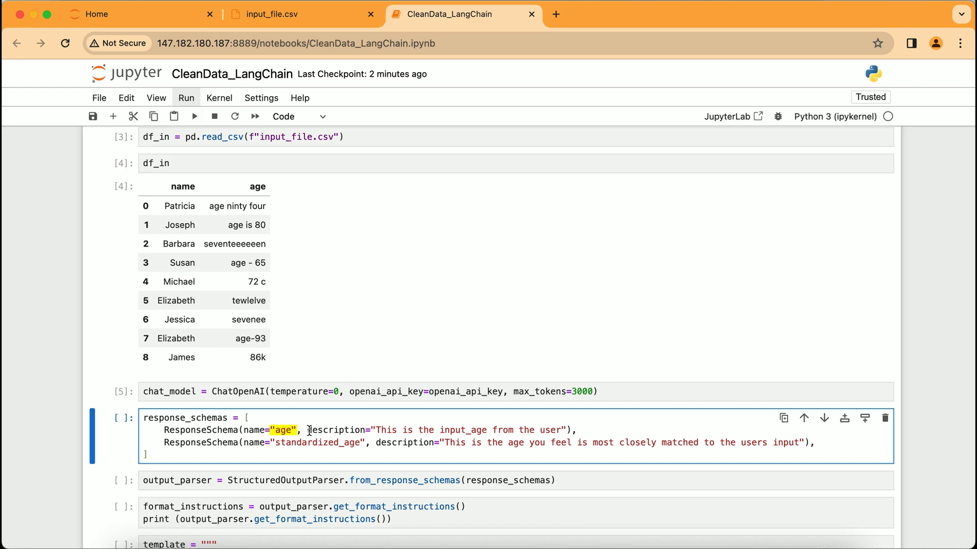
pyautogui.doubleClick(284, 443)
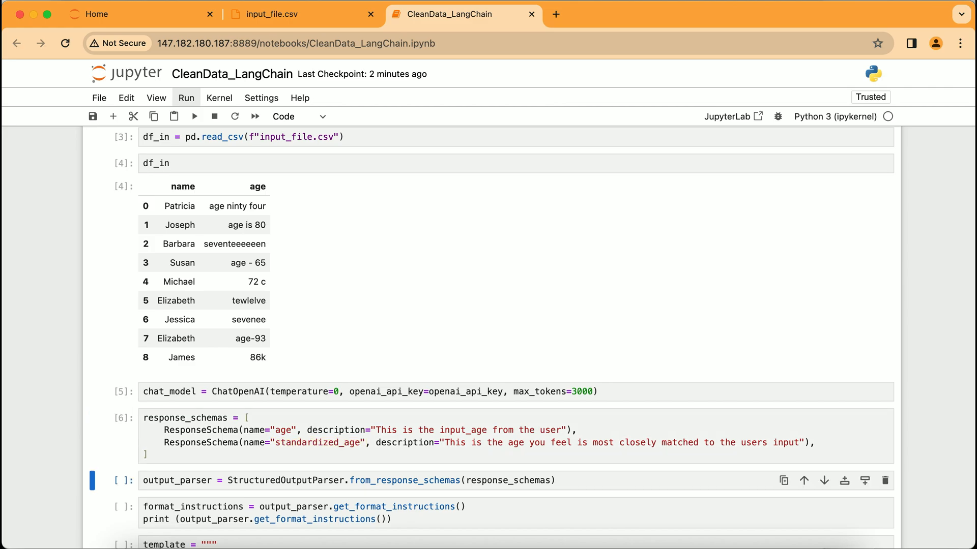
pyautogui.scroll(-3)
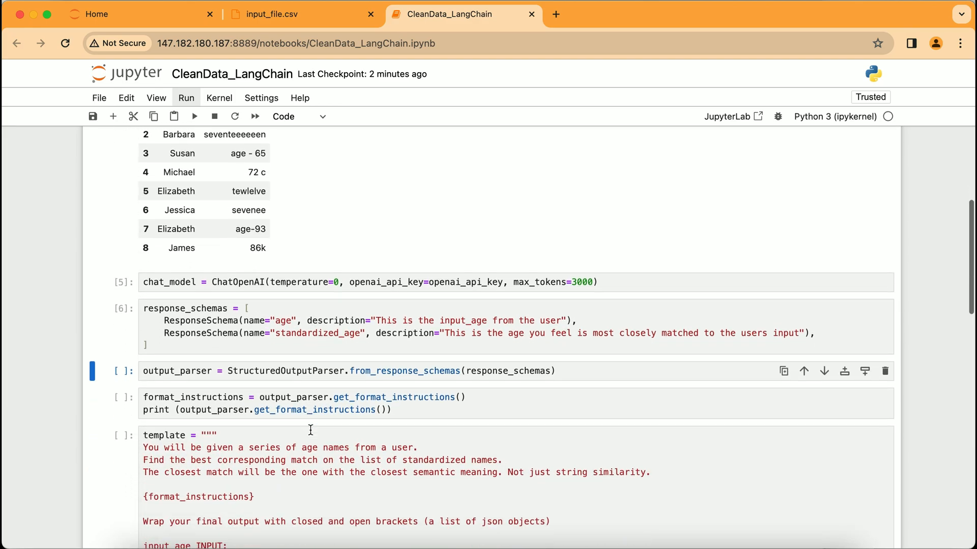
pyautogui.scroll(-3)
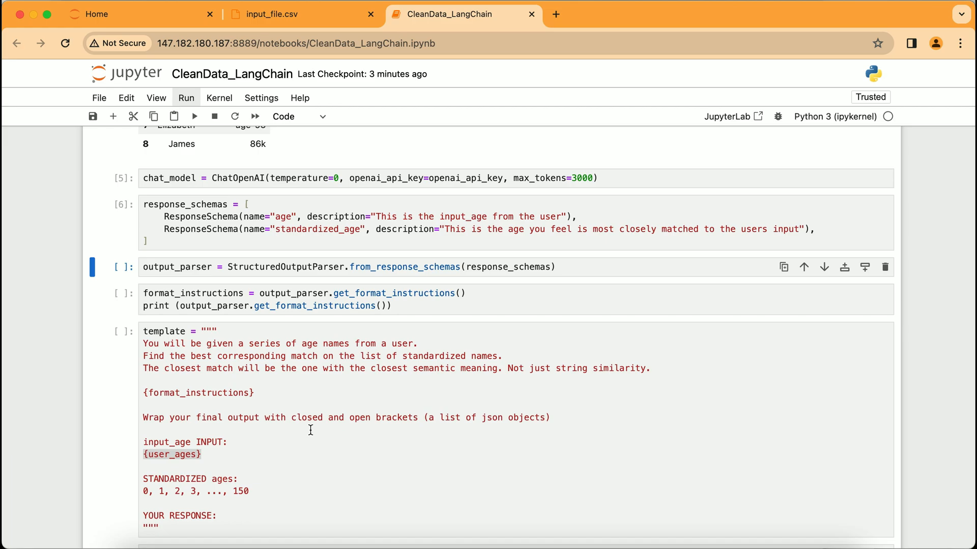
# Step: Run the output_parser and format_instructions cells, printing the JSON schema for age and standardized_age
pyautogui.click(194, 115)
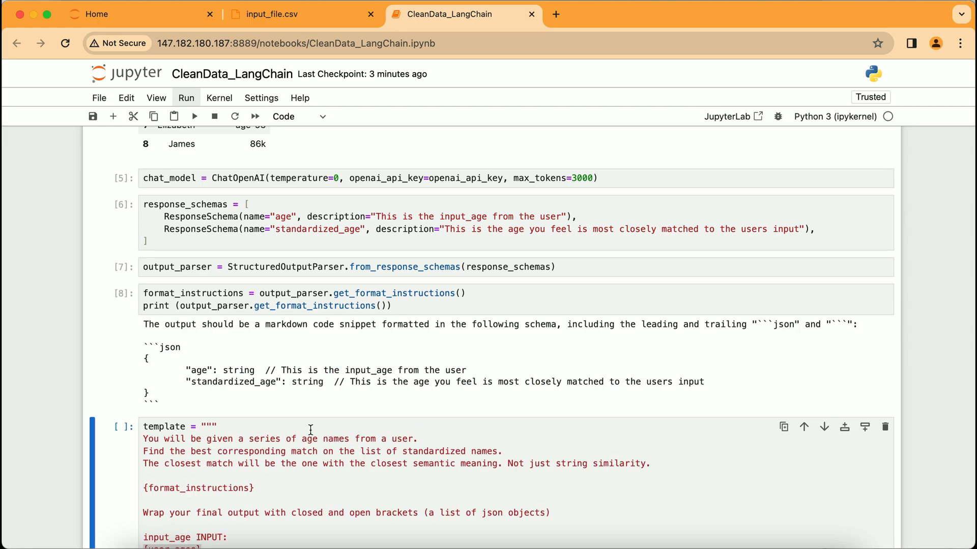
pyautogui.scroll(-3)
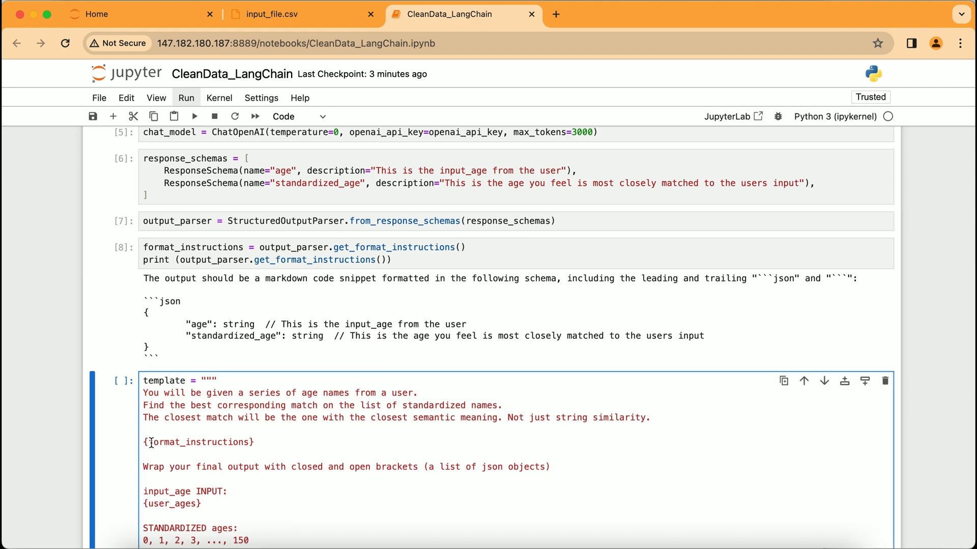
pyautogui.scroll(-3)
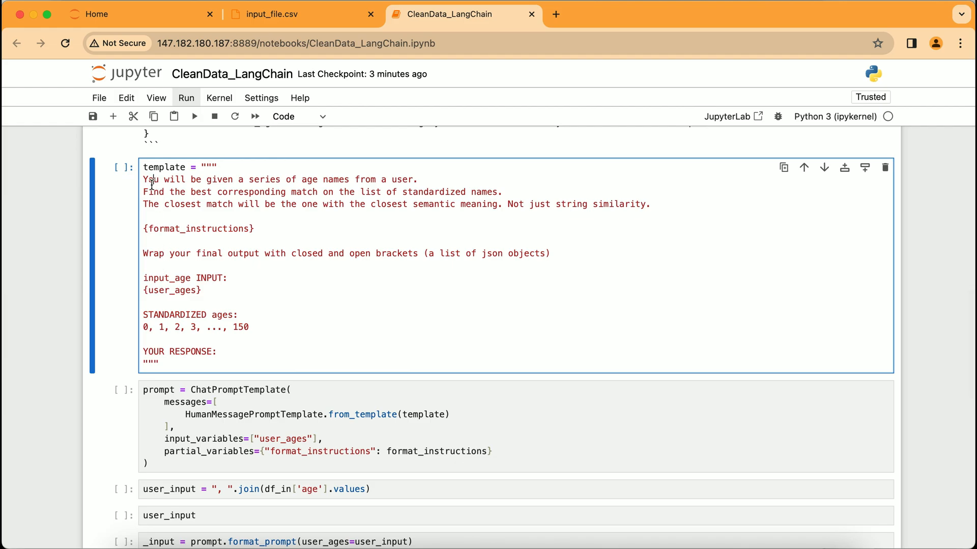
pyautogui.moveTo(108, 173)
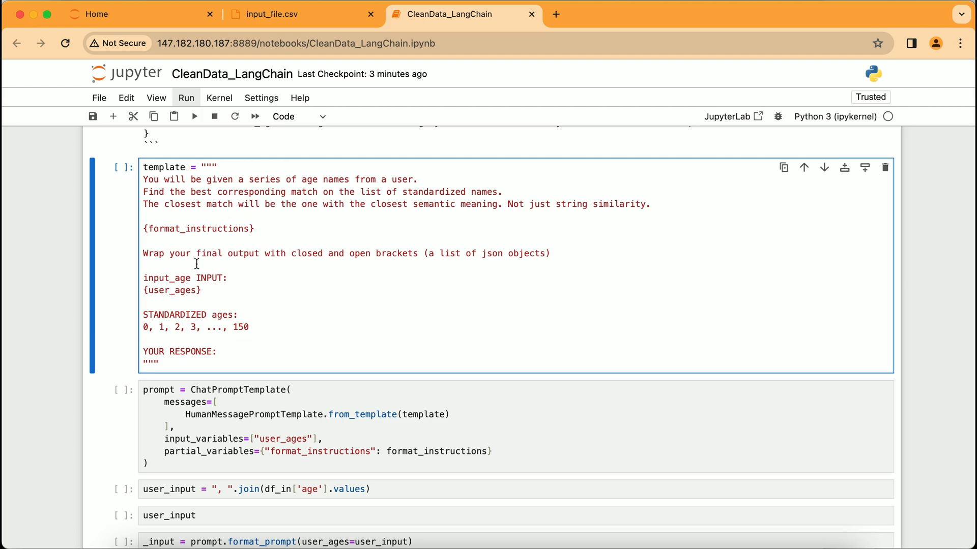
pyautogui.moveTo(235, 287)
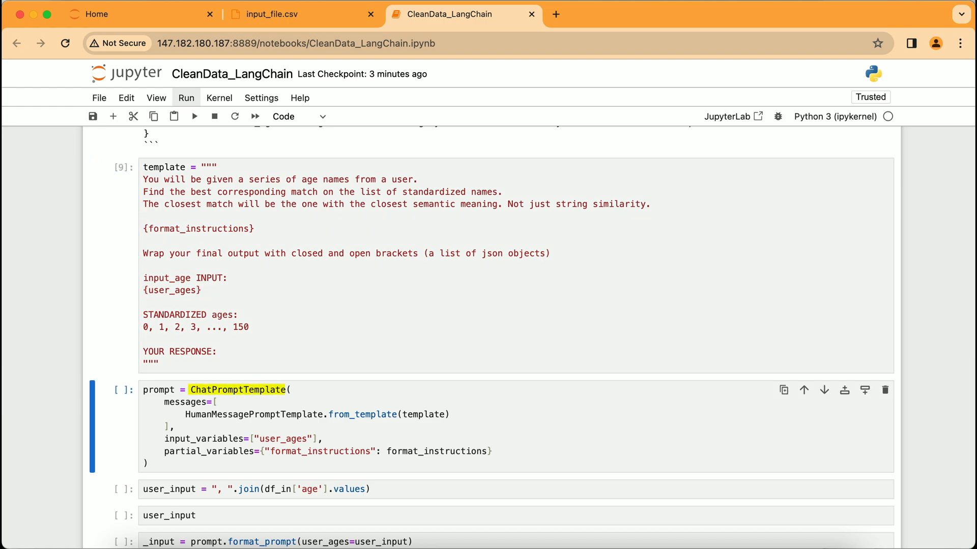
# Step: Run the template cell for matching messy ages to standardized ages 0 to 150
pyautogui.scroll(-3)
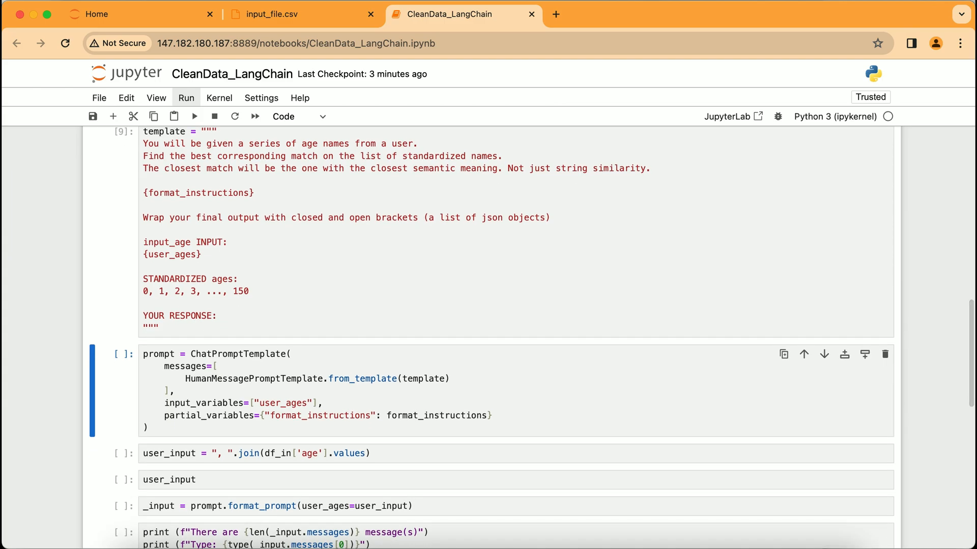
pyautogui.doubleClick(273, 403)
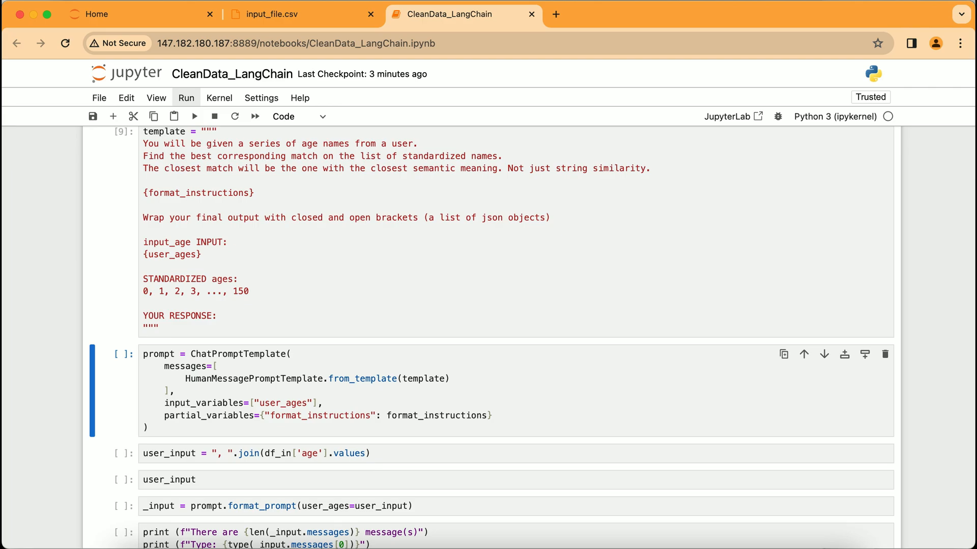
pyautogui.doubleClick(319, 415)
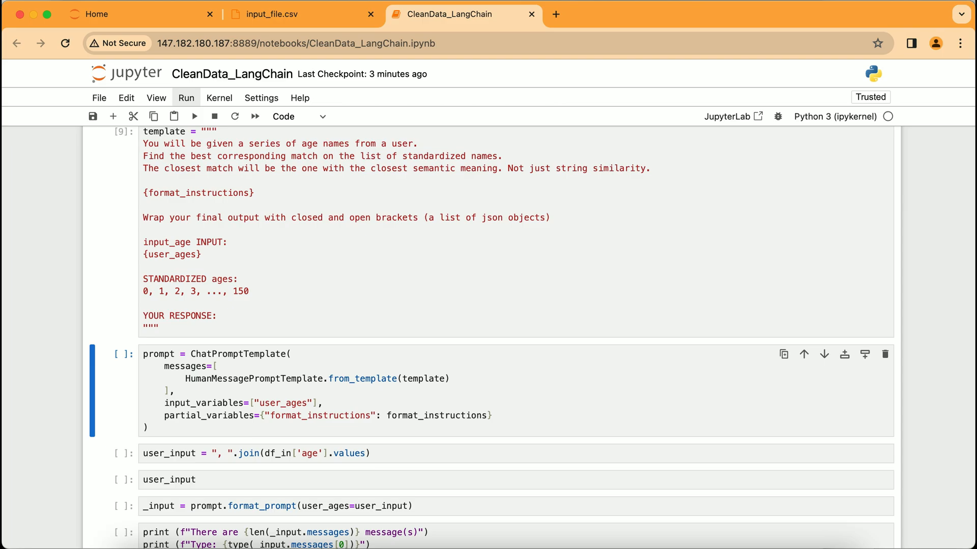
# Step: Run the prompt and user_input cells, joining the messy ages into one comma-separated string
pyautogui.click(194, 116)
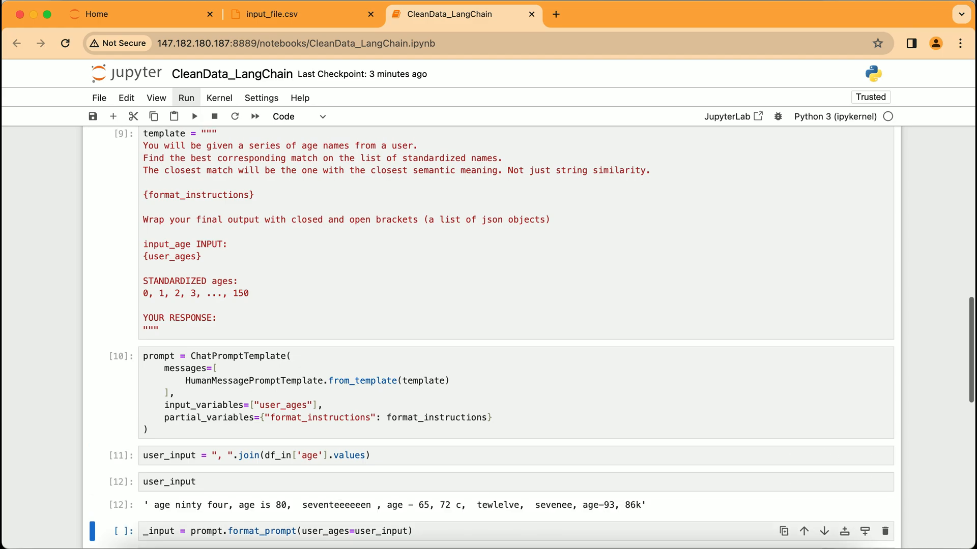
pyautogui.scroll(-3)
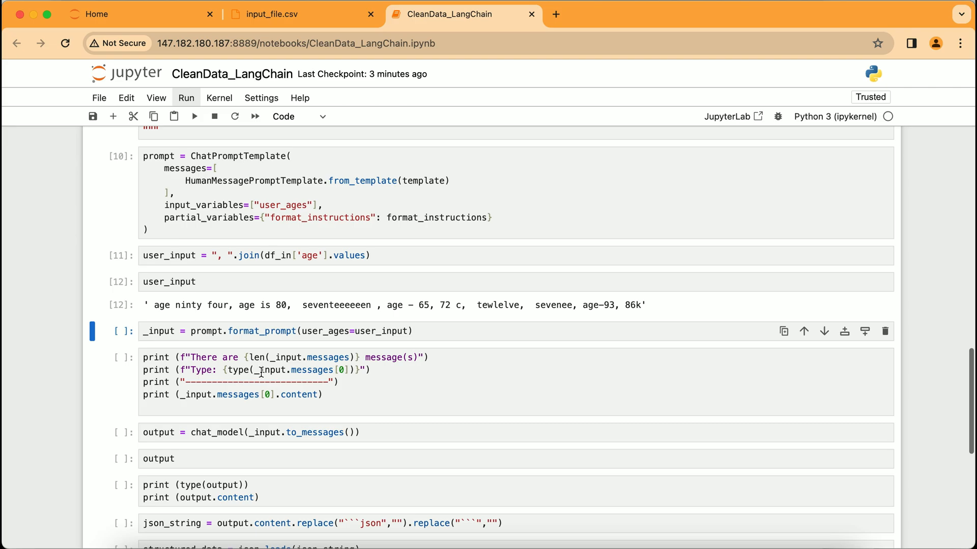
pyautogui.moveTo(116, 334)
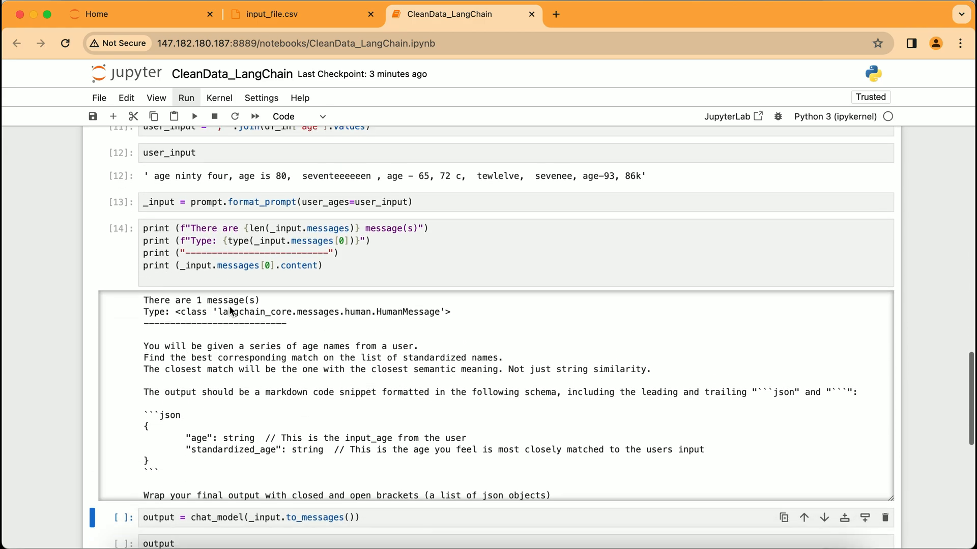
# Step: Run the format_prompt and print cells, showing one HumanMessage listing the messy ages
pyautogui.scroll(-3)
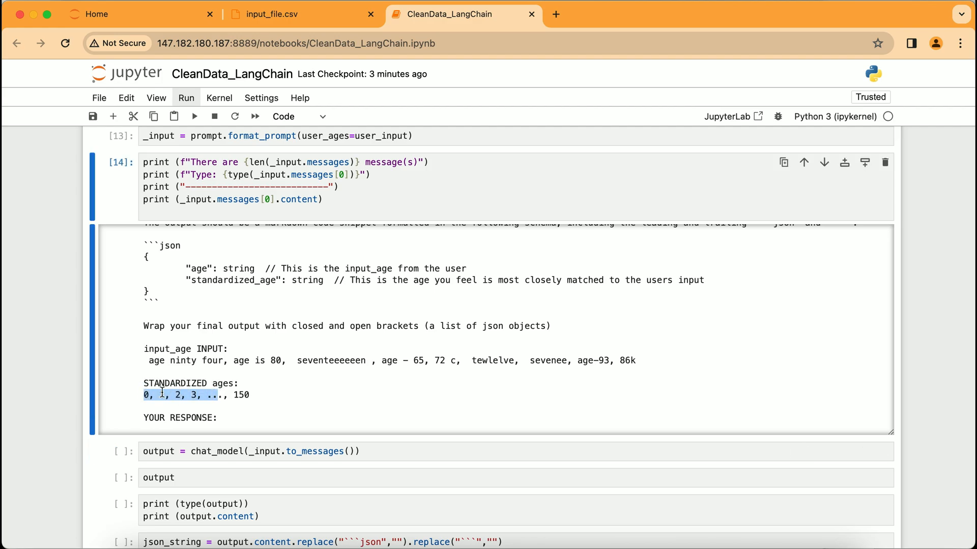
pyautogui.scroll(-3)
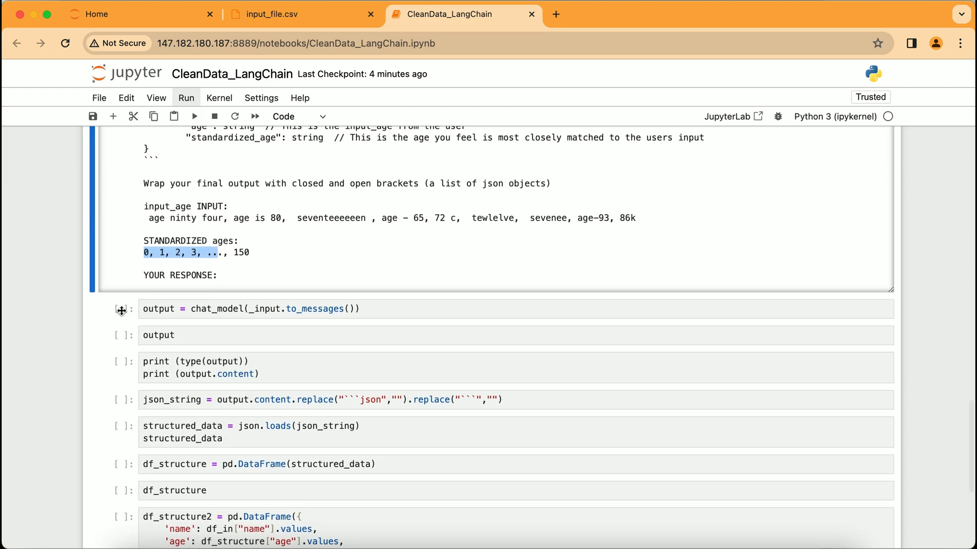
# Step: Run the 'output = chat_model(_input.to_messages())' cell to send the prompt to the model
pyautogui.click(193, 116)
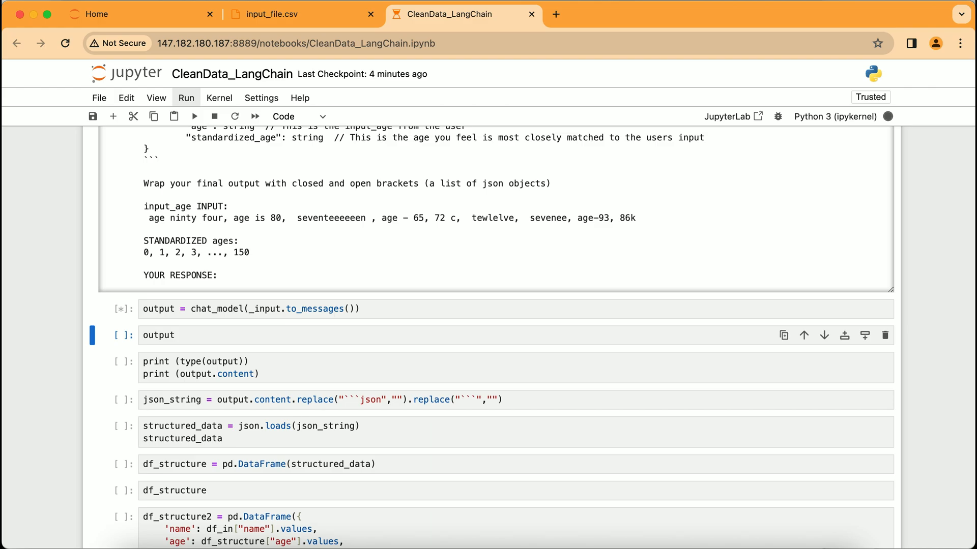
pyautogui.moveTo(138, 315)
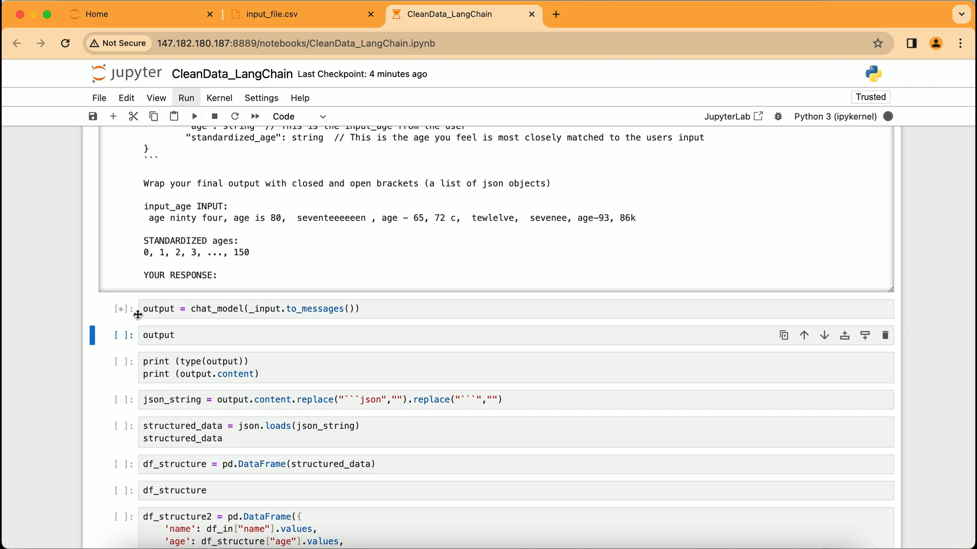
pyautogui.click(206, 309)
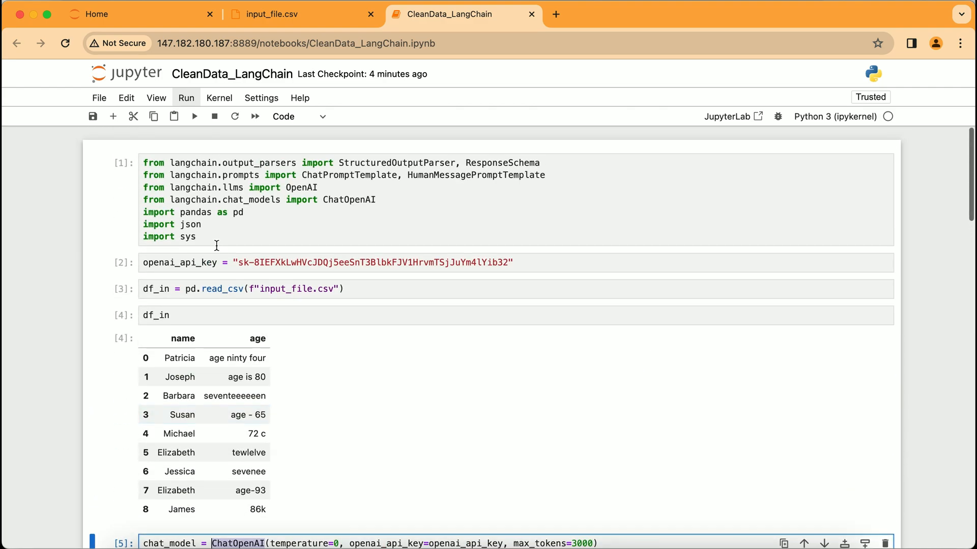
pyautogui.doubleClick(330, 199)
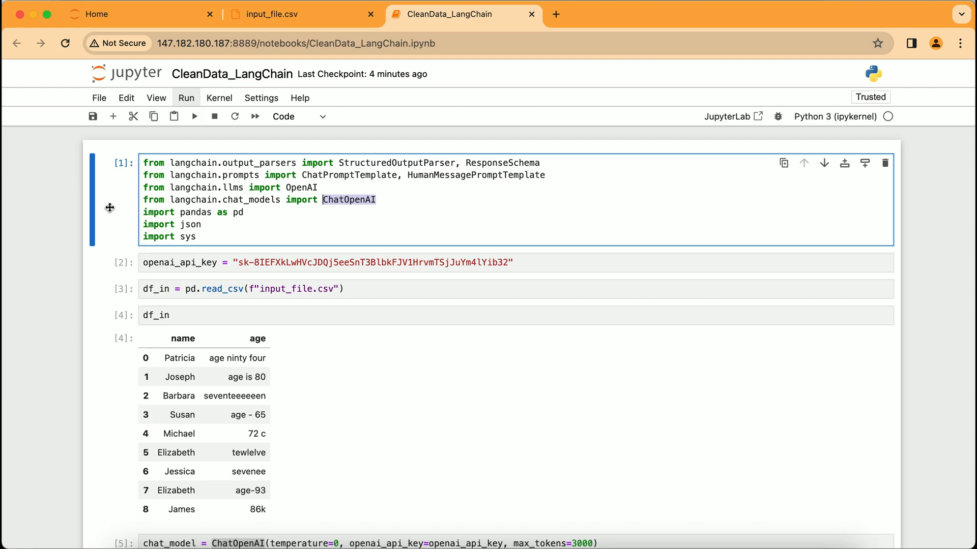
pyautogui.scroll(-3)
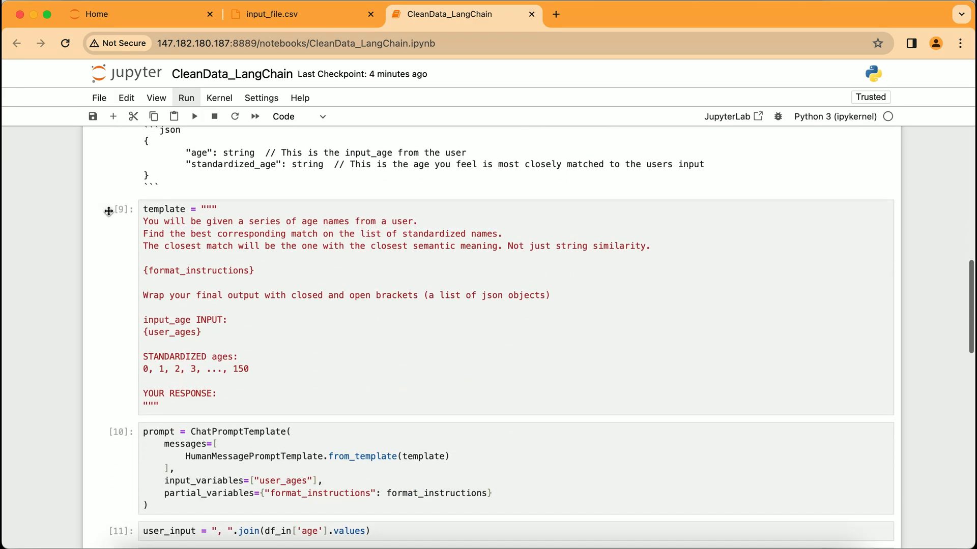
pyautogui.scroll(-3)
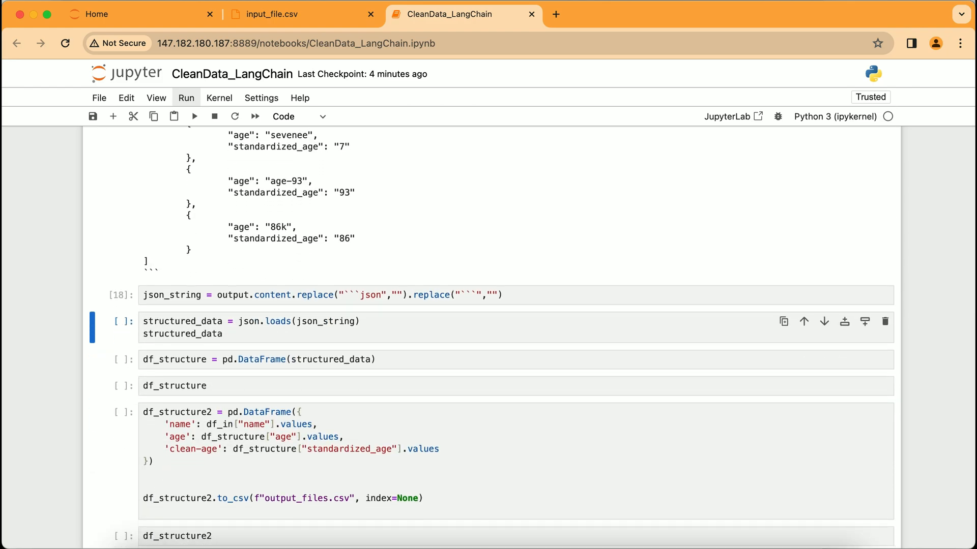
# Step: Run the json.loads and pd.DataFrame cells to turn the model's reply into structured_data records
pyautogui.click(194, 116)
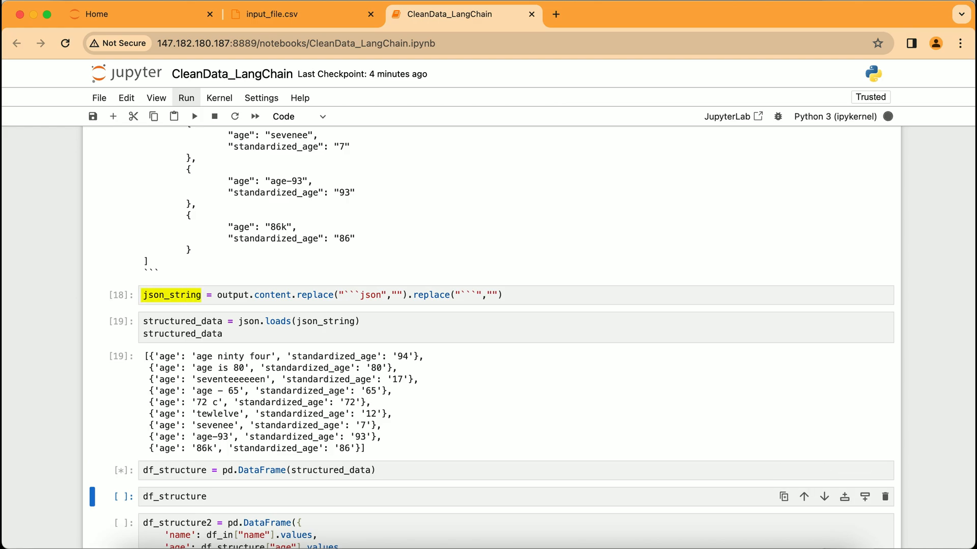
pyautogui.click(193, 116)
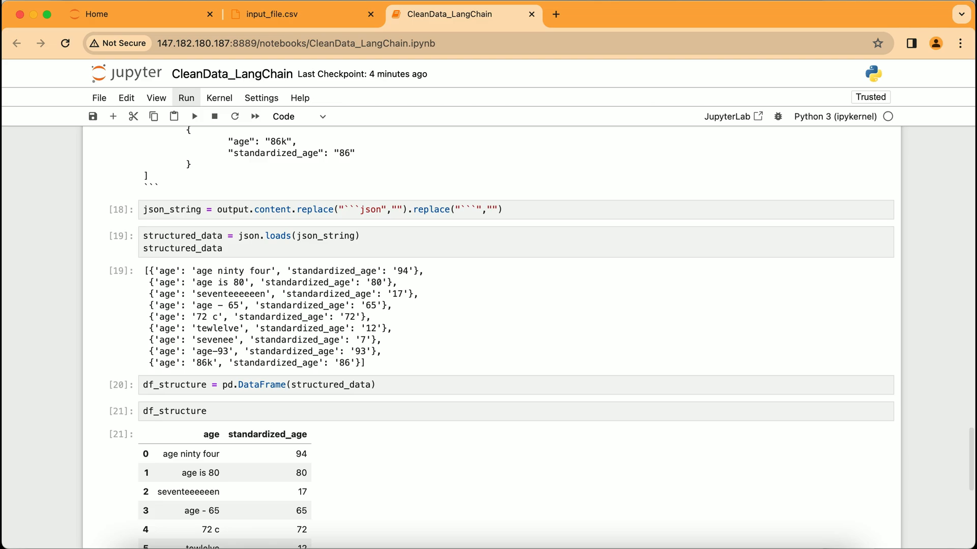
pyautogui.doubleClick(182, 235)
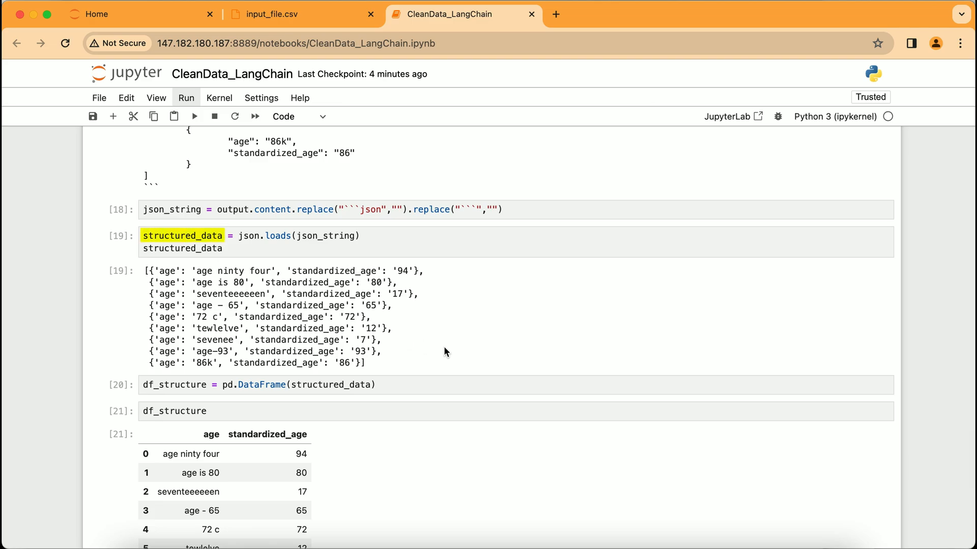
pyautogui.scroll(-3)
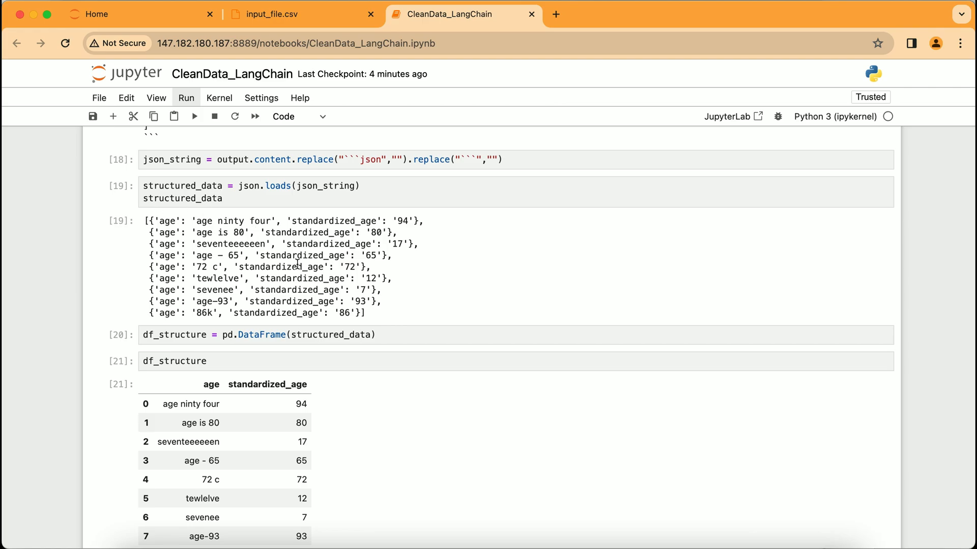
pyautogui.moveTo(161, 355)
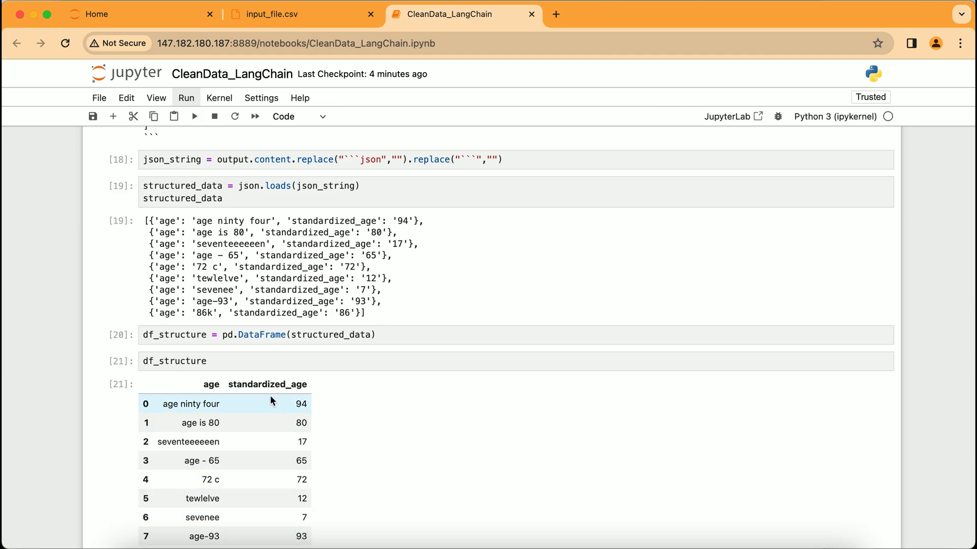
pyautogui.moveTo(201, 498)
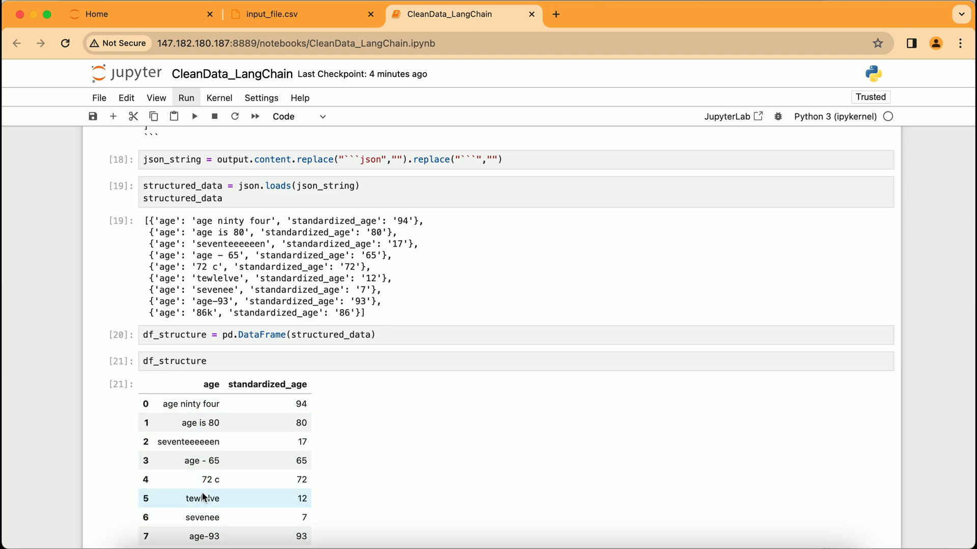
pyautogui.moveTo(299, 422)
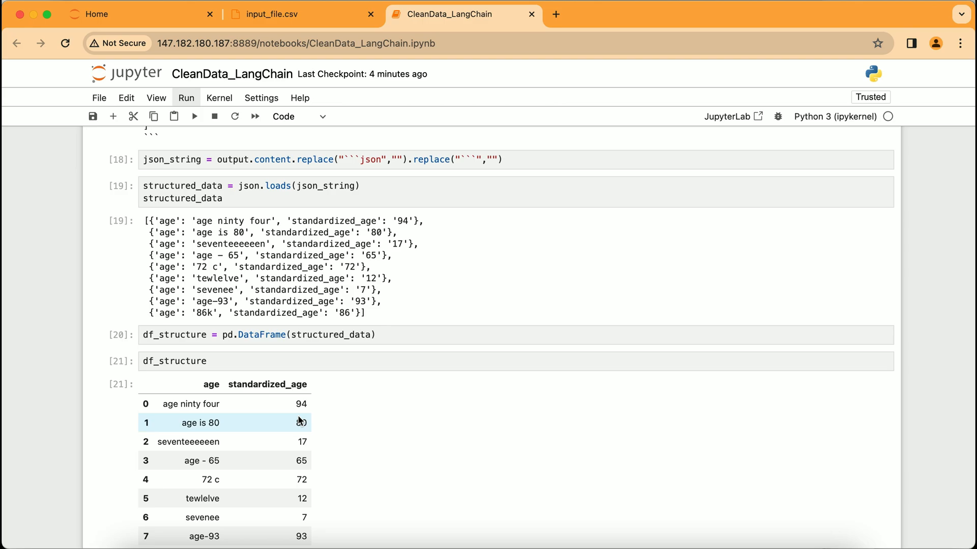
# Step: Inspect the standardized-age table, noting the misspelled 'tewlelve' age entry
pyautogui.scroll(-3)
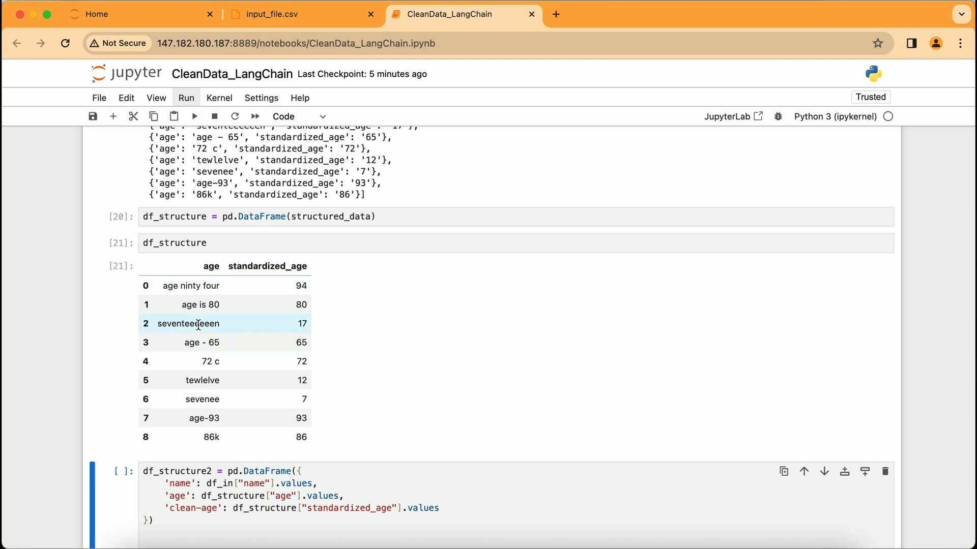
pyautogui.moveTo(223, 361)
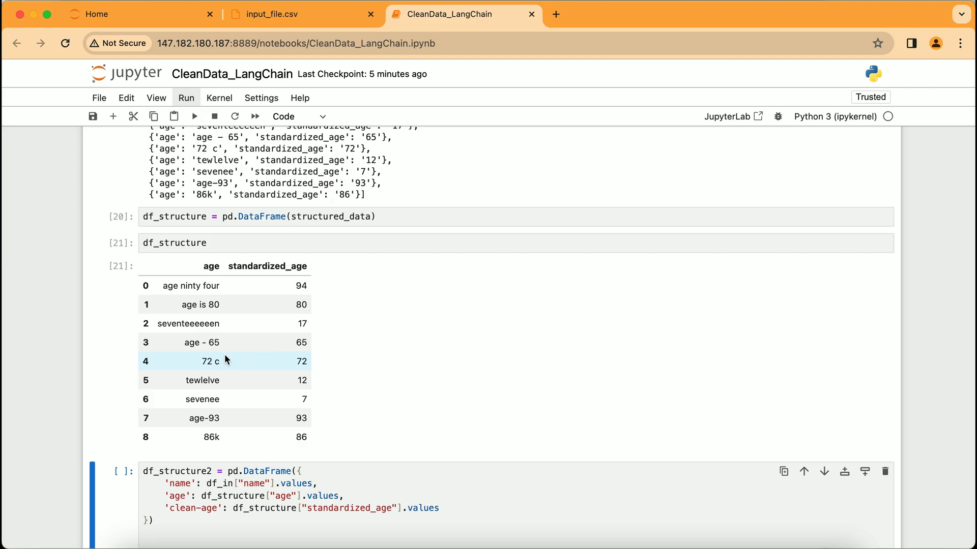
pyautogui.moveTo(223, 379)
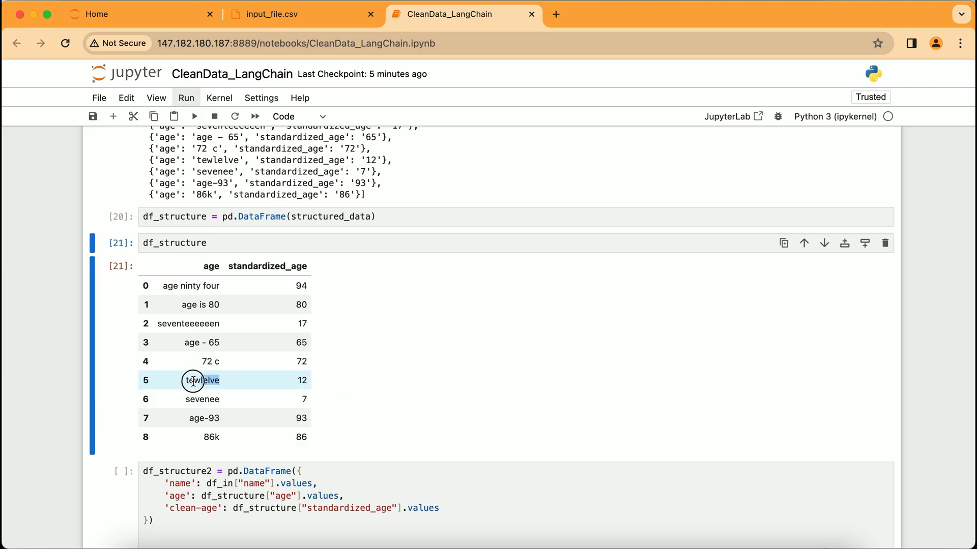
pyautogui.doubleClick(202, 380)
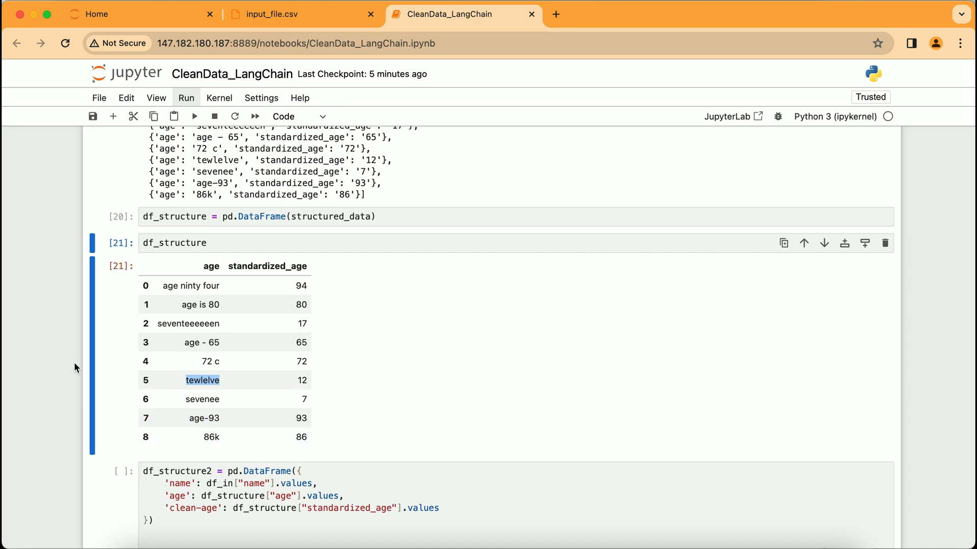
# Step: Run the df_structure2 cell combining name, age and clean age and writing output_files.csv
pyautogui.scroll(-3)
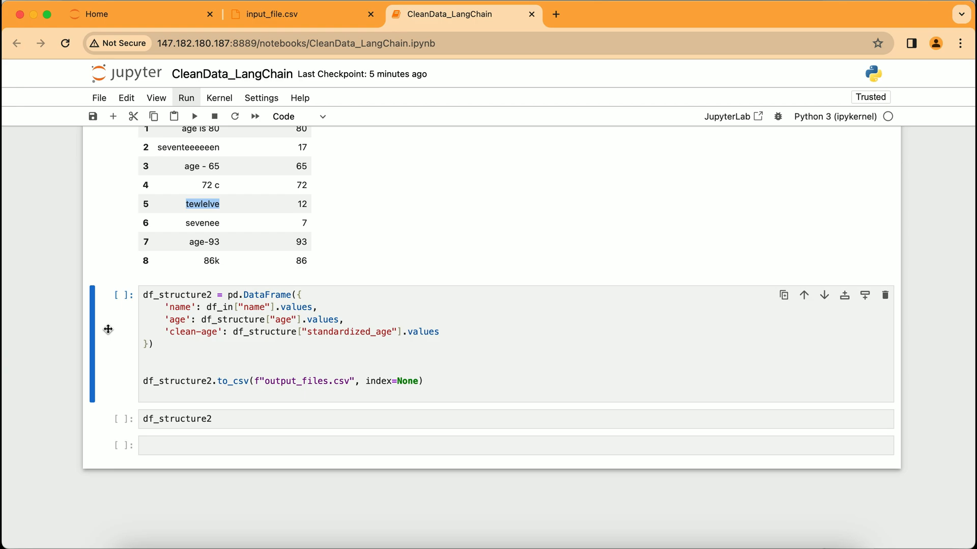
pyautogui.moveTo(176, 332)
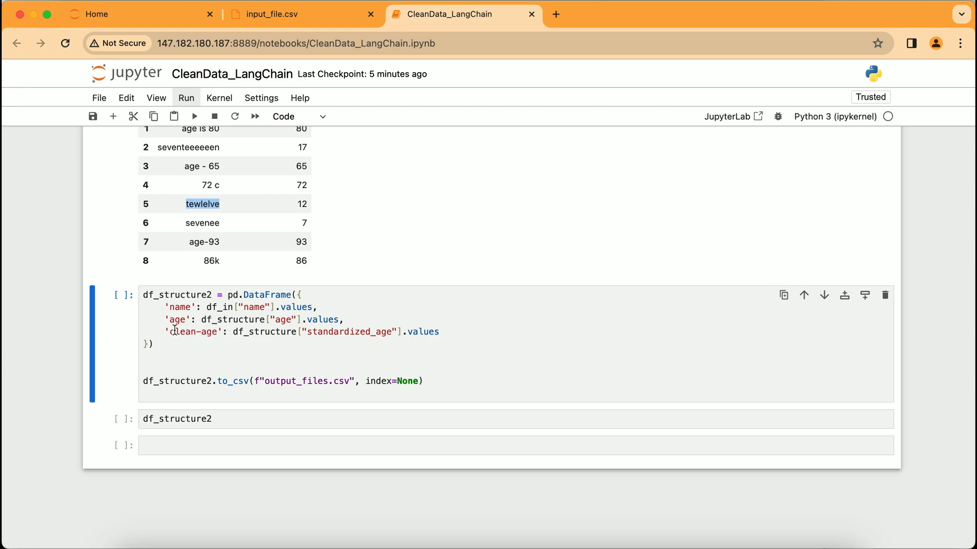
pyautogui.moveTo(379, 330)
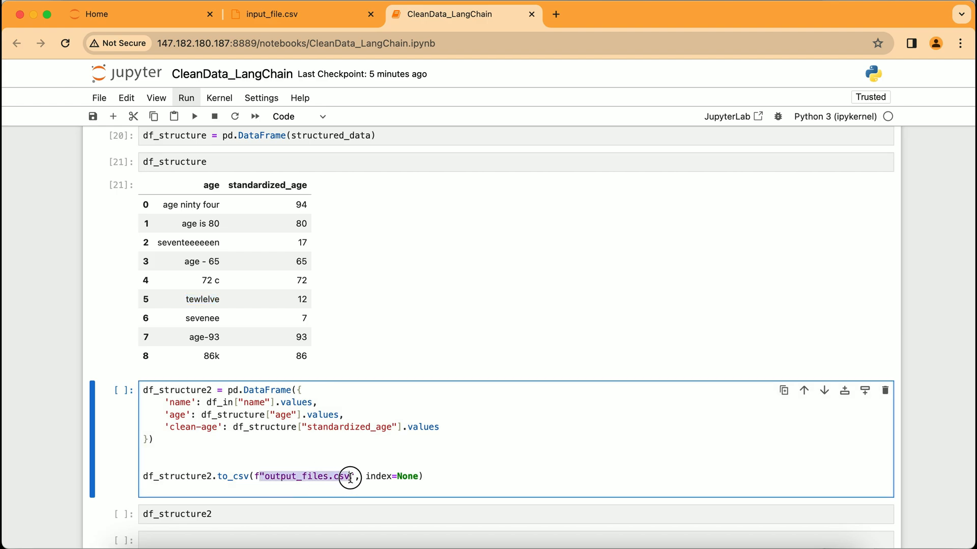
pyautogui.moveTo(126, 434)
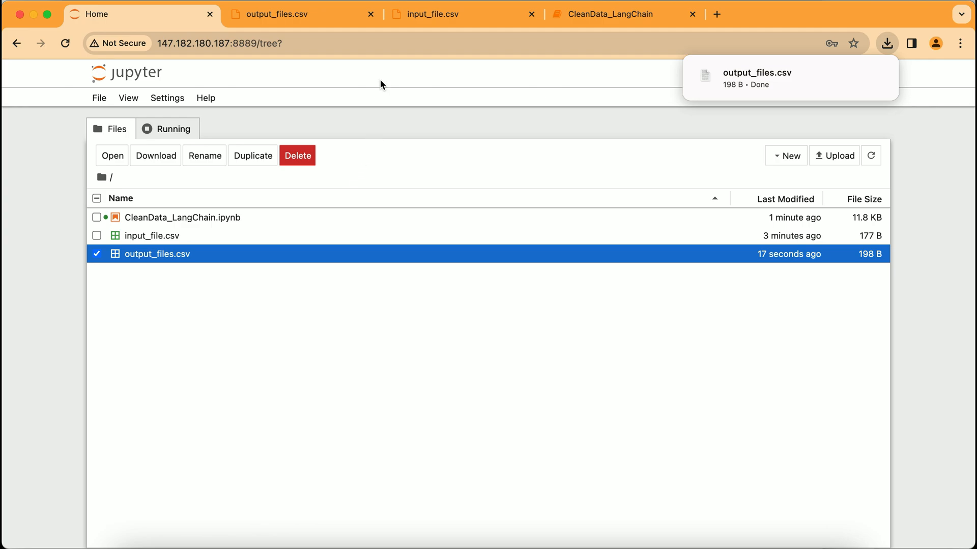
pyautogui.moveTo(784, 55)
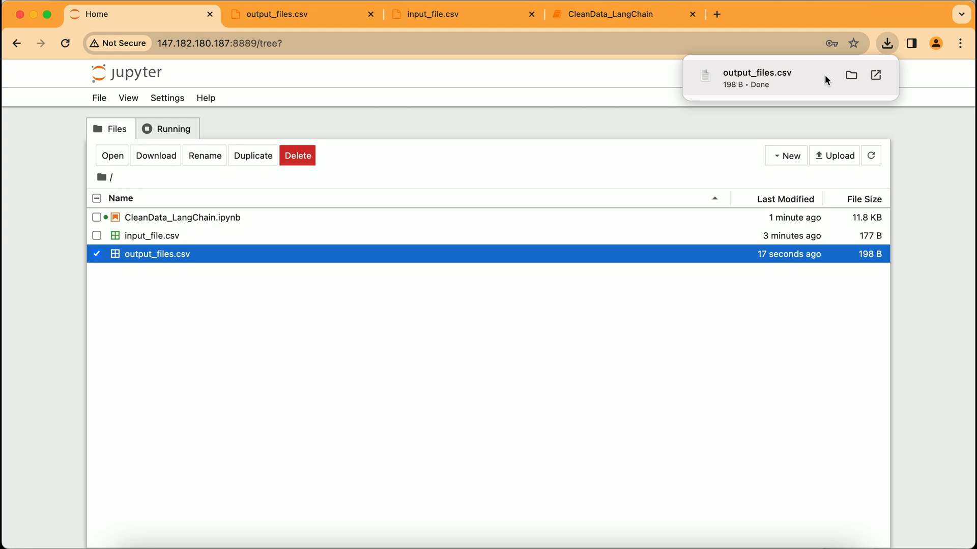
pyautogui.moveTo(436, 43)
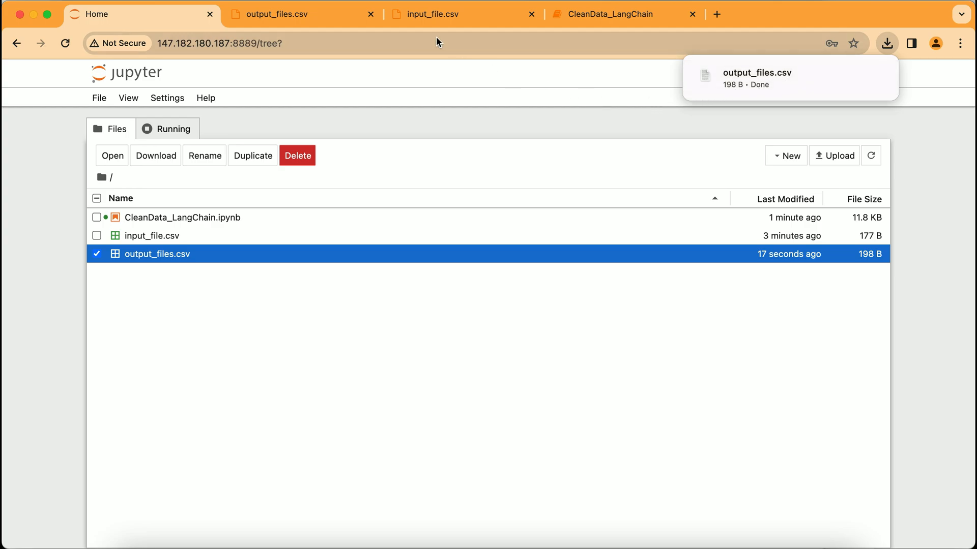
# Step: Download output_files.csv from the Home file browser
pyautogui.click(302, 13)
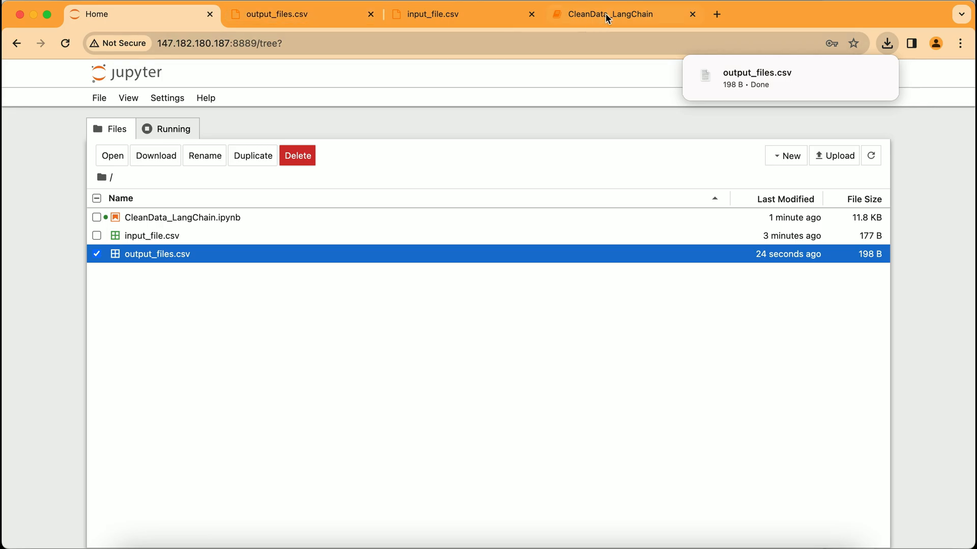
# Step: Run the df_structure2 cell to show names, ages and clean ages, then save the notebook
pyautogui.click(621, 13)
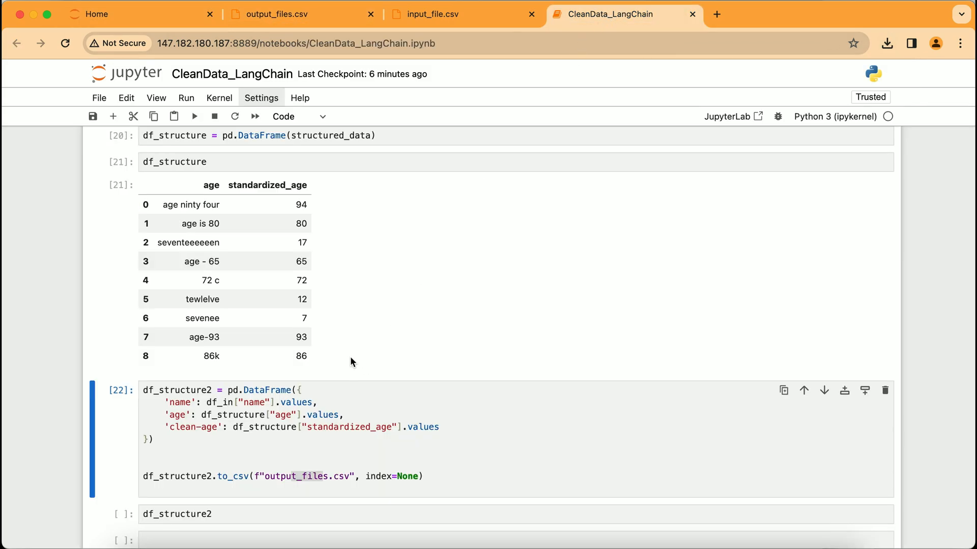
pyautogui.scroll(-3)
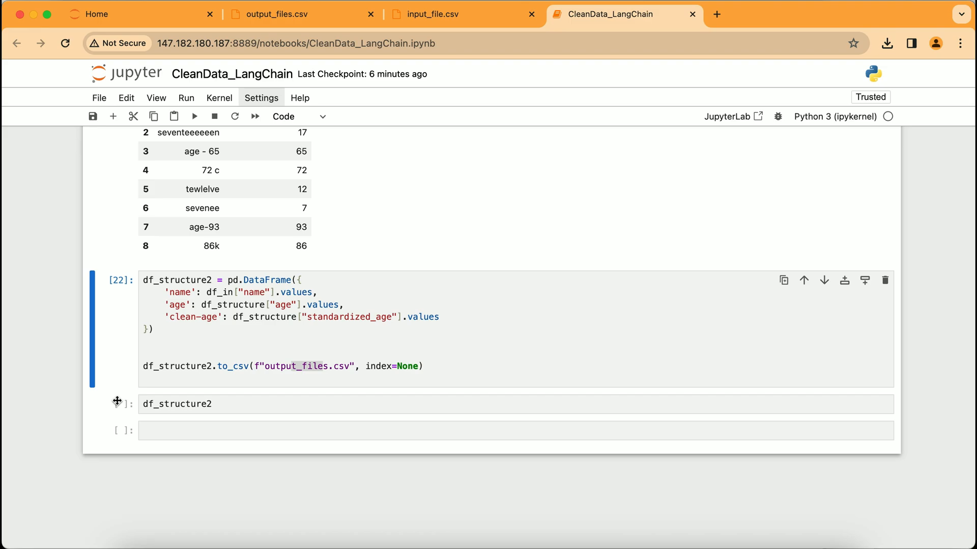
pyautogui.click(193, 116)
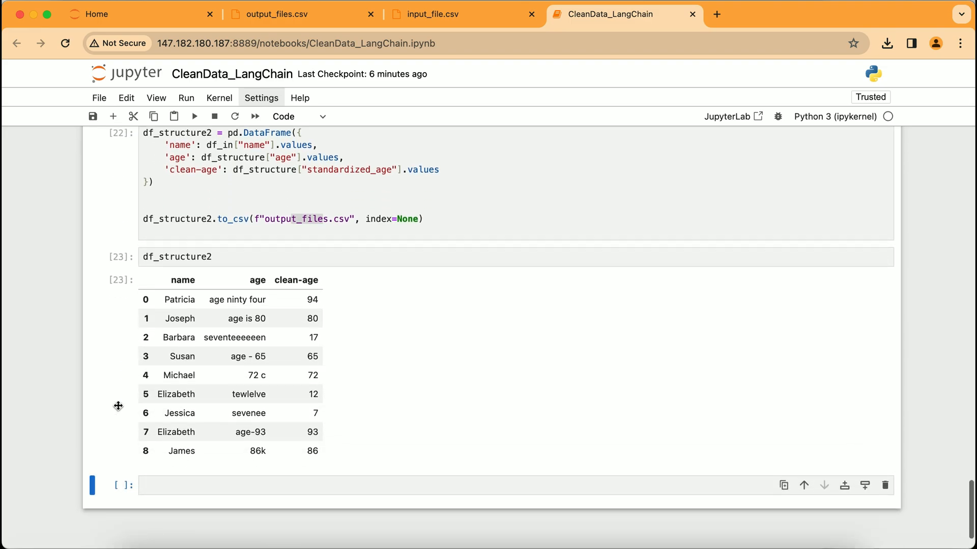
pyautogui.moveTo(289, 445)
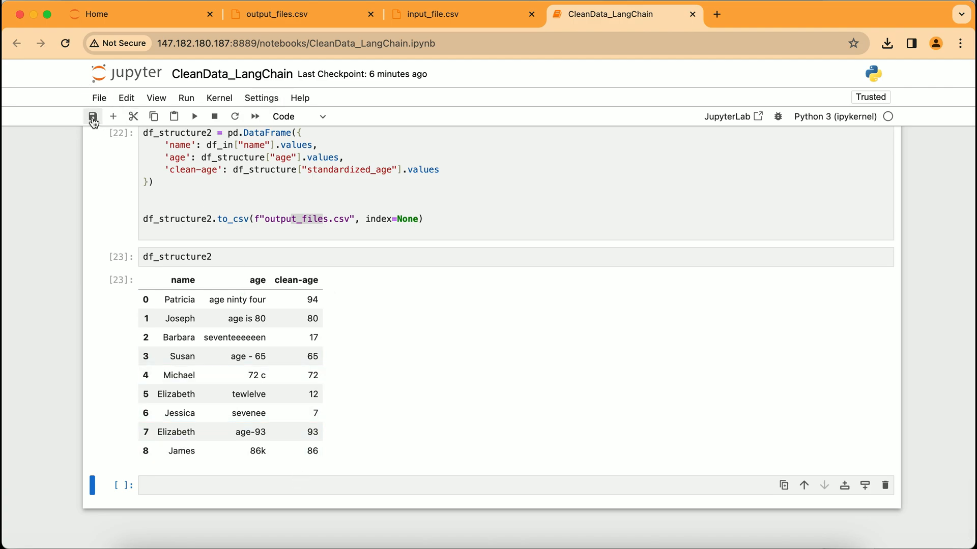
pyautogui.click(93, 116)
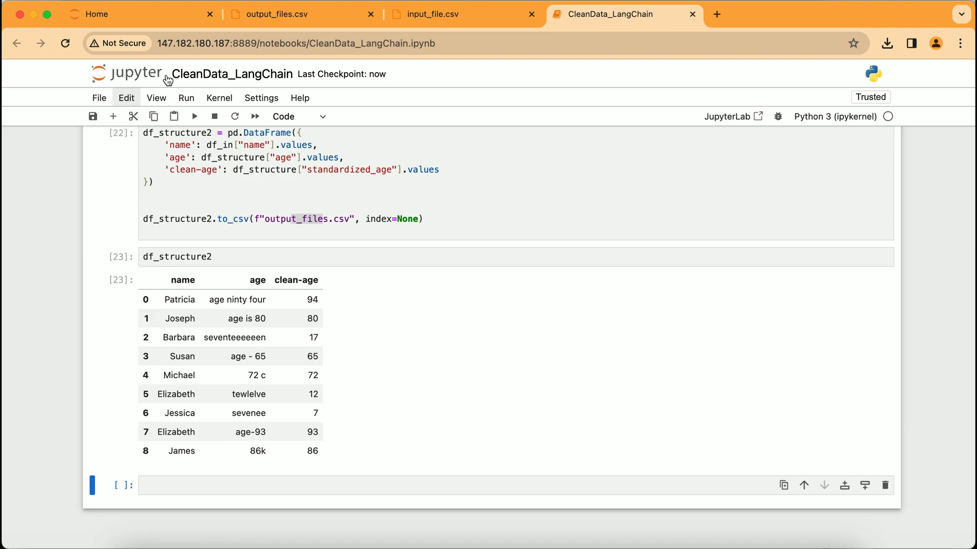